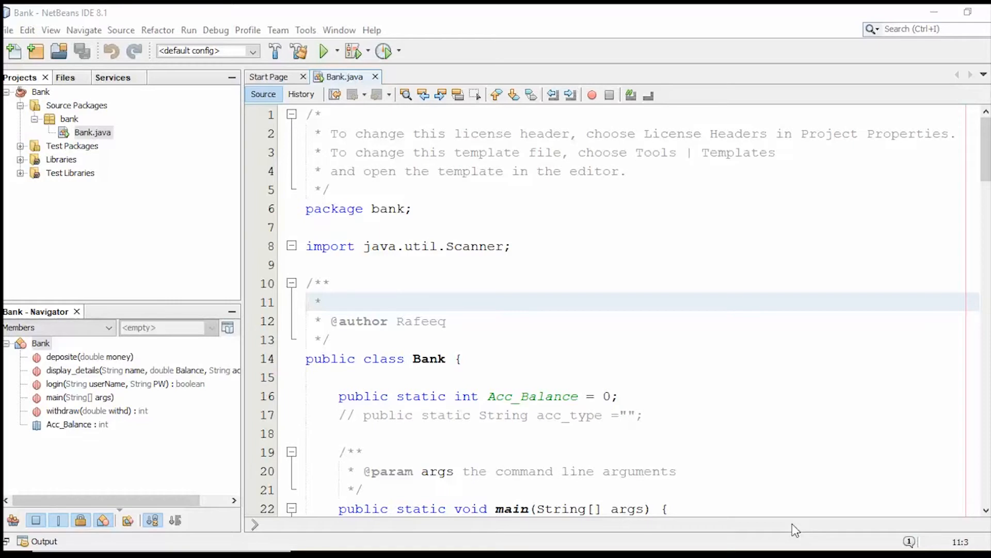
{"action": "mouse_move", "coordinate": [961, 423]}
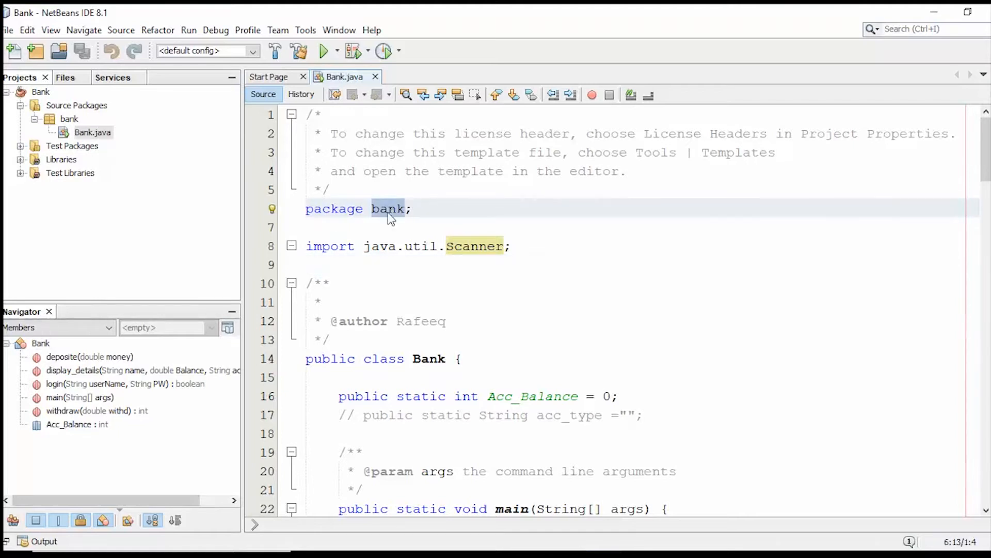
Reach the Bank project's Libraries settings from its Properties dialog.
{"action": "left_click", "coordinate": [320, 264]}
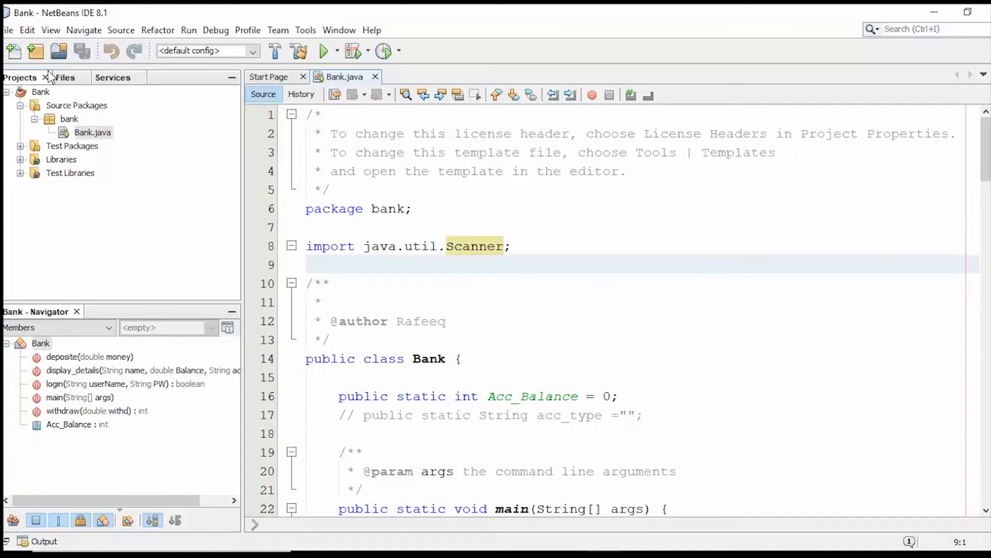
{"action": "left_click", "coordinate": [310, 264]}
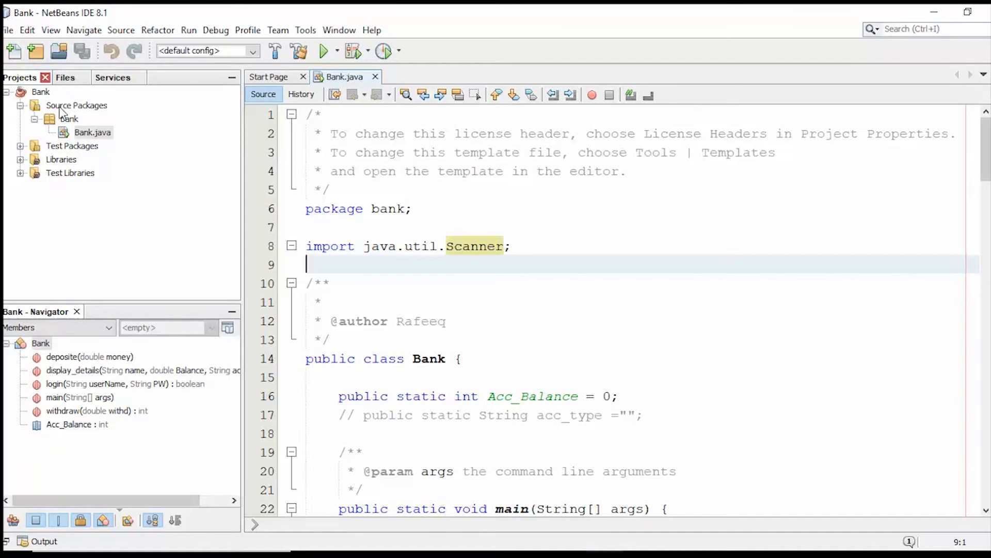
{"action": "left_click", "coordinate": [40, 91]}
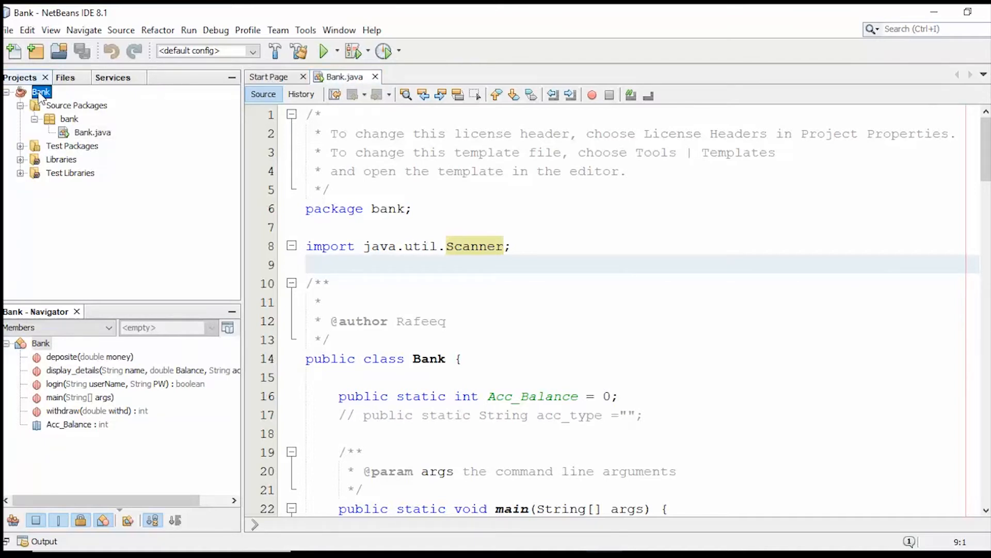
{"action": "right_click", "coordinate": [40, 92]}
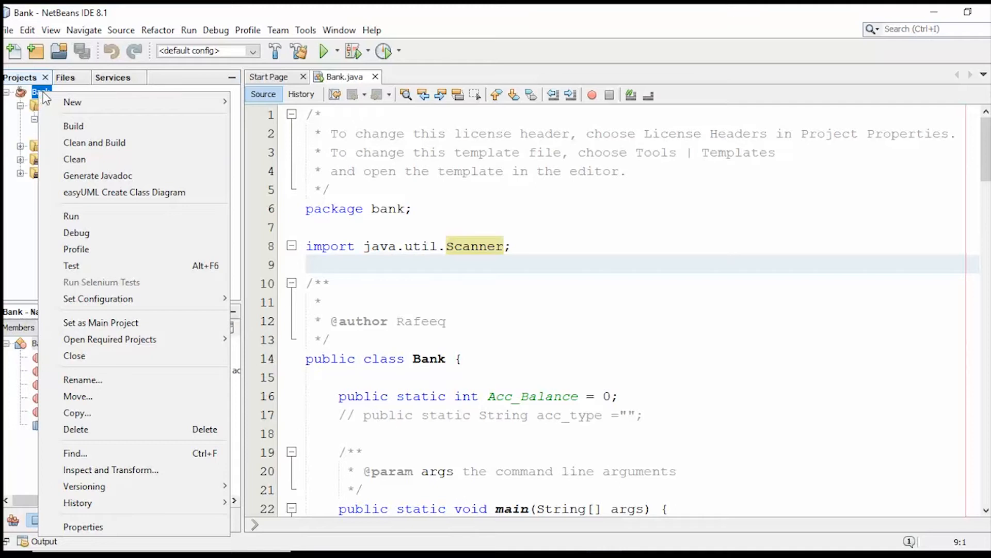
{"action": "mouse_move", "coordinate": [82, 527]}
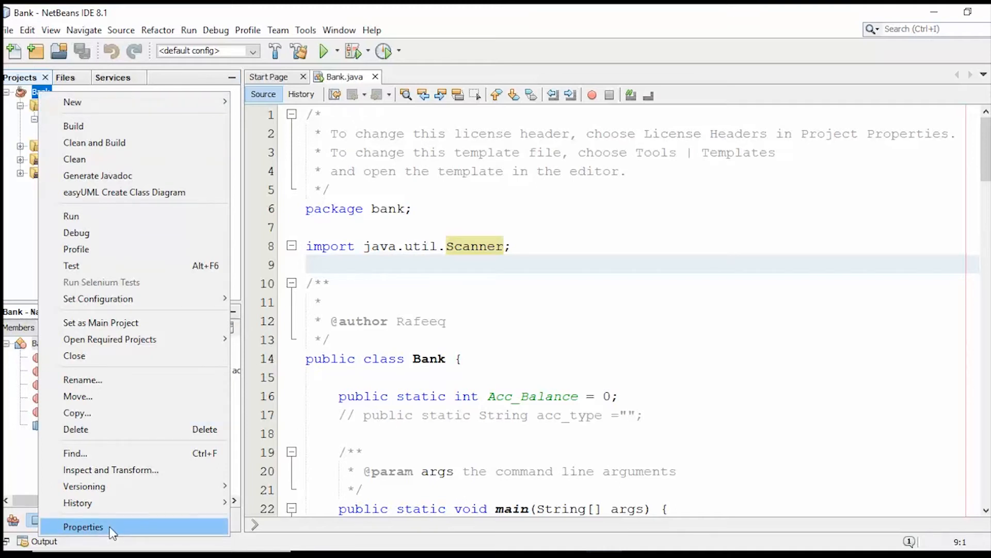
{"action": "left_click", "coordinate": [83, 527]}
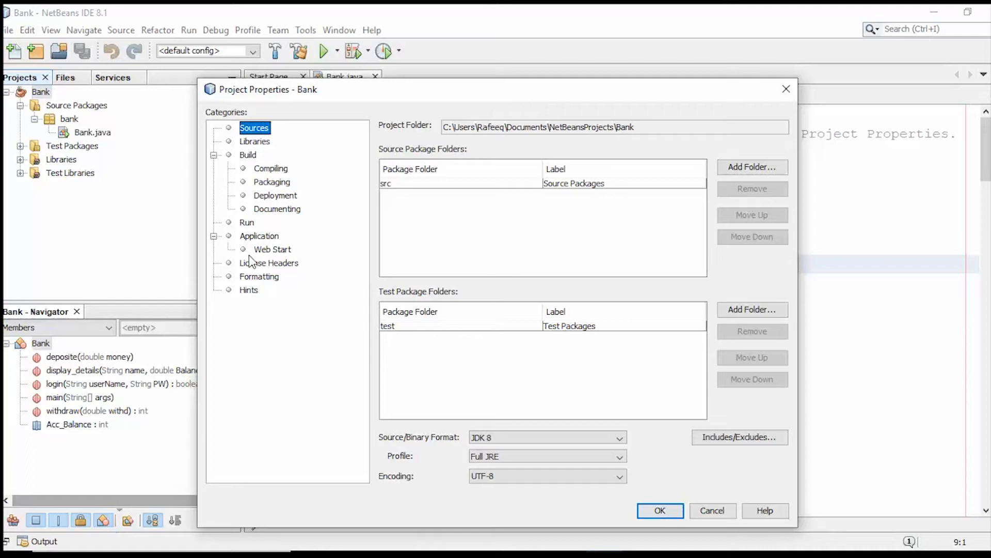
{"action": "left_click", "coordinate": [251, 139]}
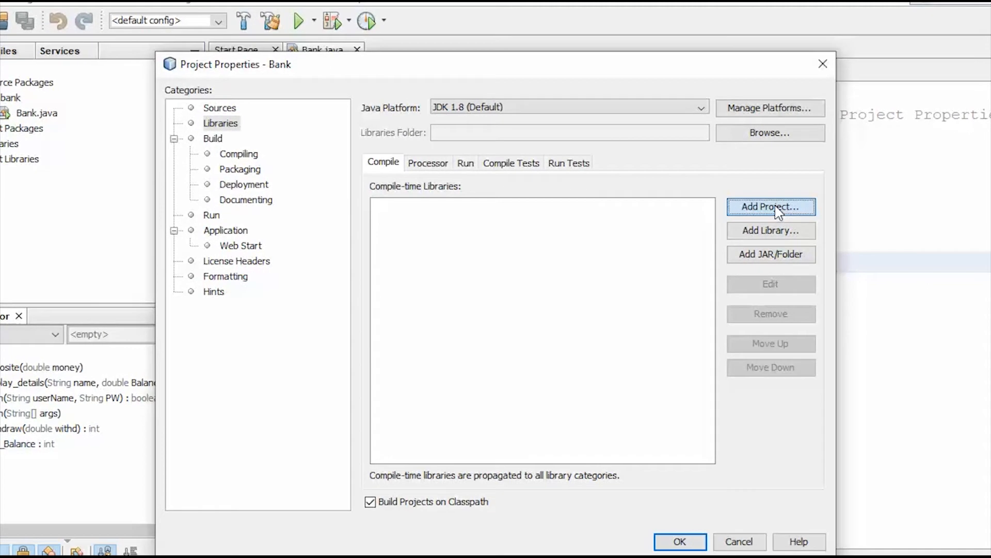
Add the Calculator1 project's dist/Calculator1.jar as a compile-time library and confirm.
{"action": "left_click", "coordinate": [770, 206]}
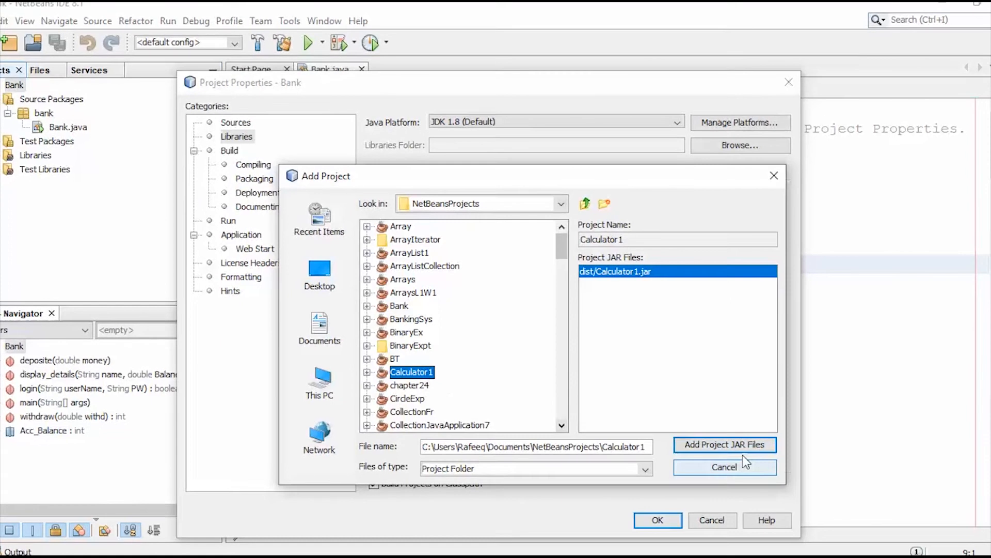
{"action": "mouse_move", "coordinate": [738, 450]}
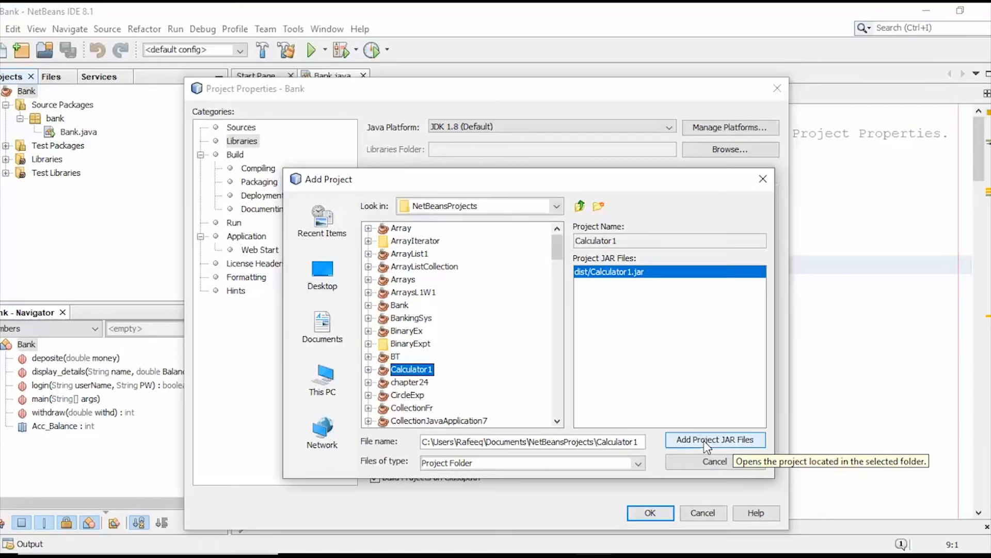
{"action": "left_click", "coordinate": [715, 440]}
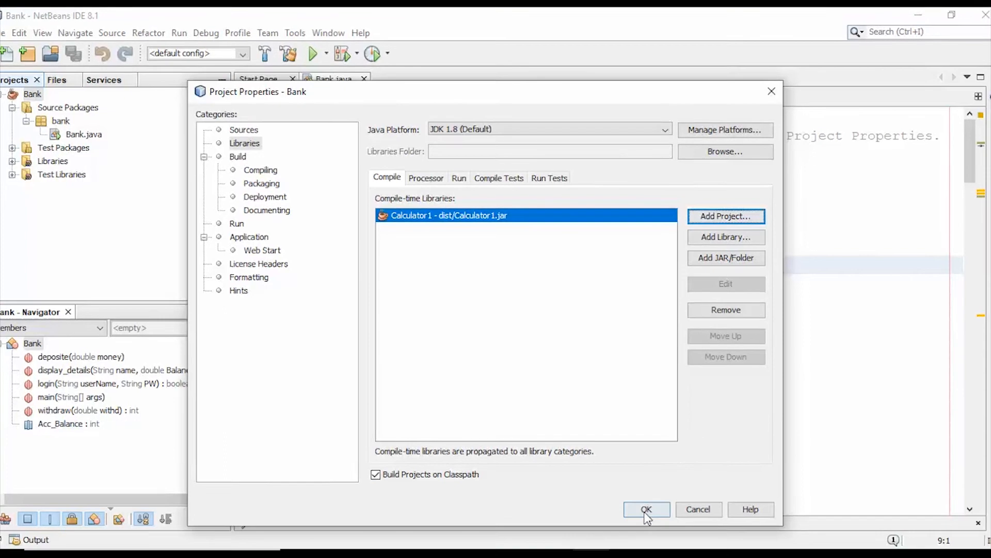
{"action": "left_click", "coordinate": [647, 510]}
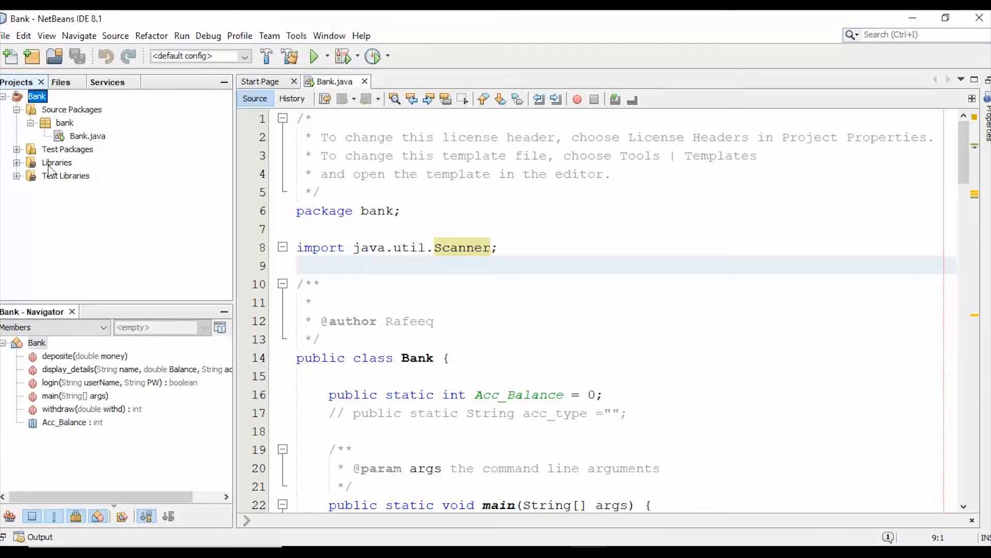
Expand Bank's Libraries to the new JAR and write 'import calculator1.Calculator1;' in Bank.java.
{"action": "left_click", "coordinate": [57, 163]}
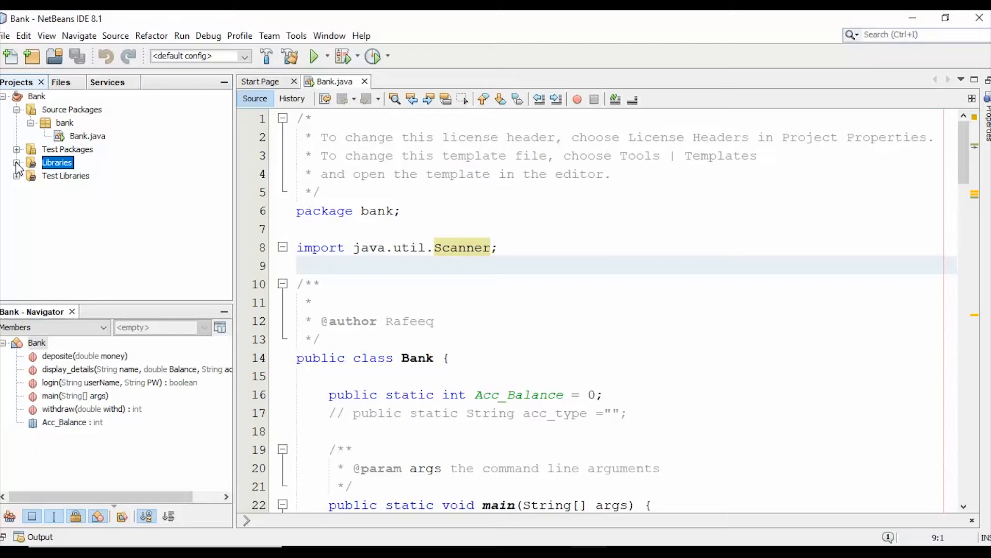
{"action": "left_click", "coordinate": [15, 162]}
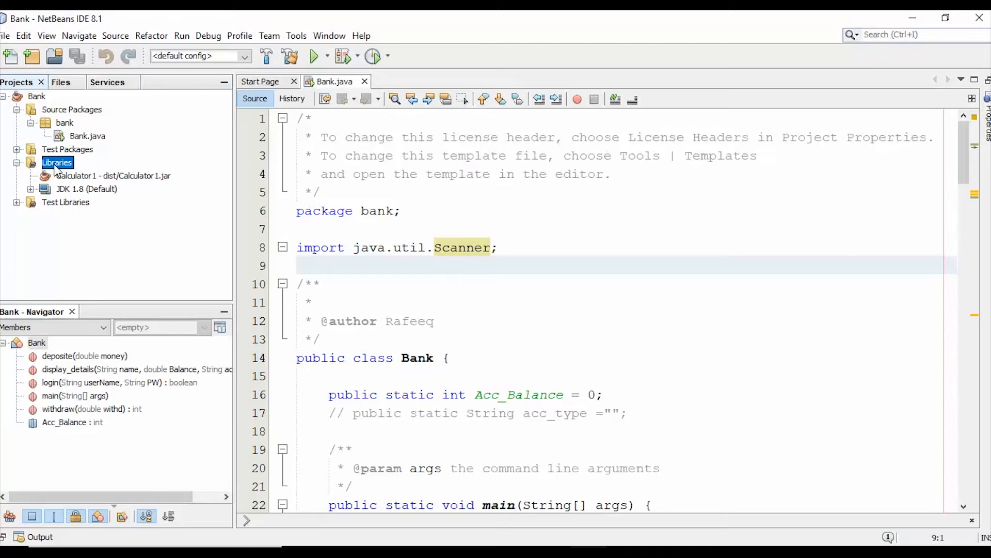
{"action": "left_click", "coordinate": [104, 175]}
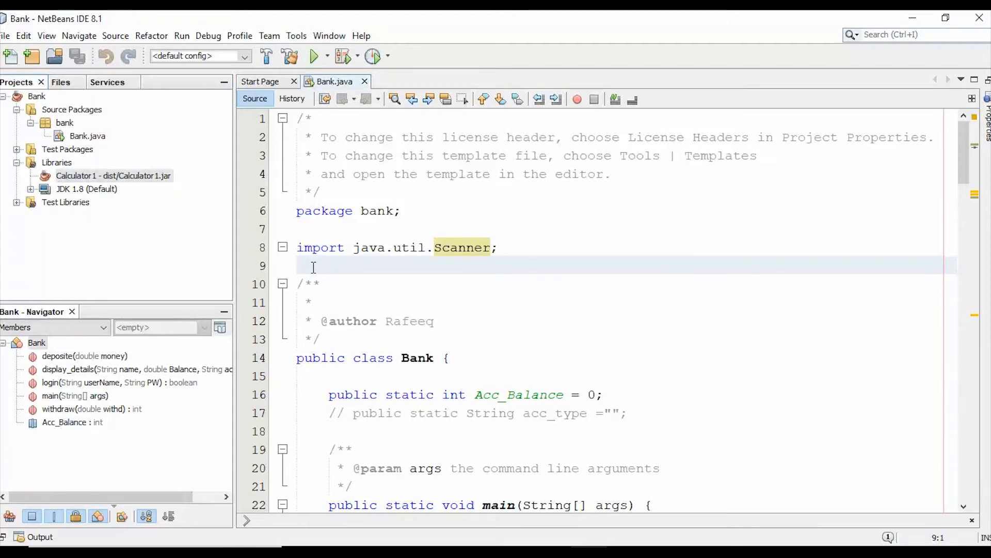
{"action": "type", "text": "imp"}
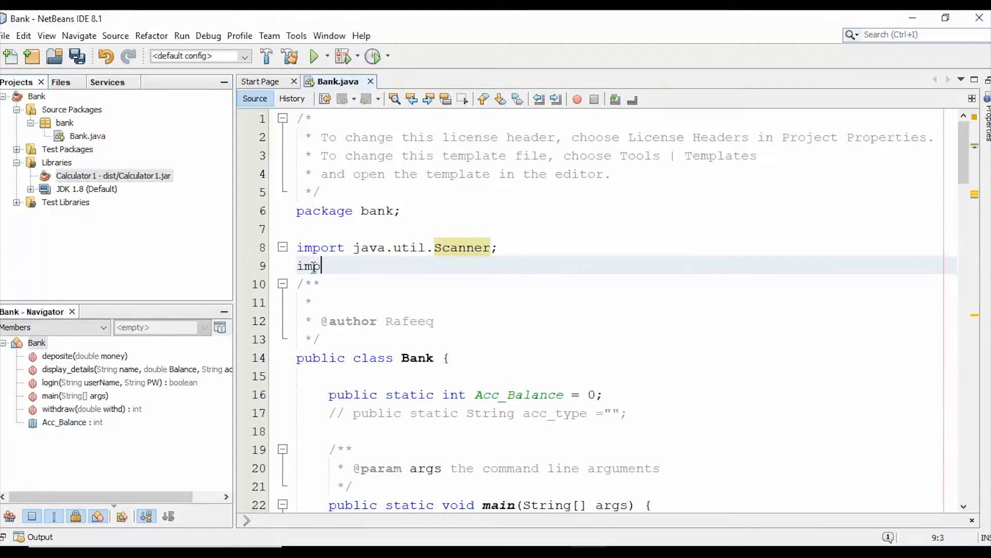
{"action": "type", "text": "ort"}
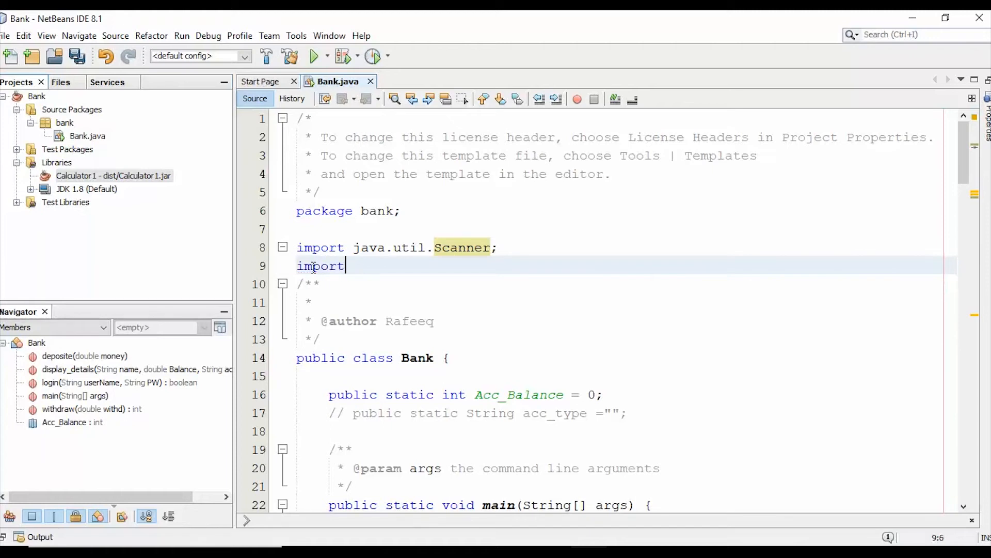
{"action": "type", "text": "\" \""}
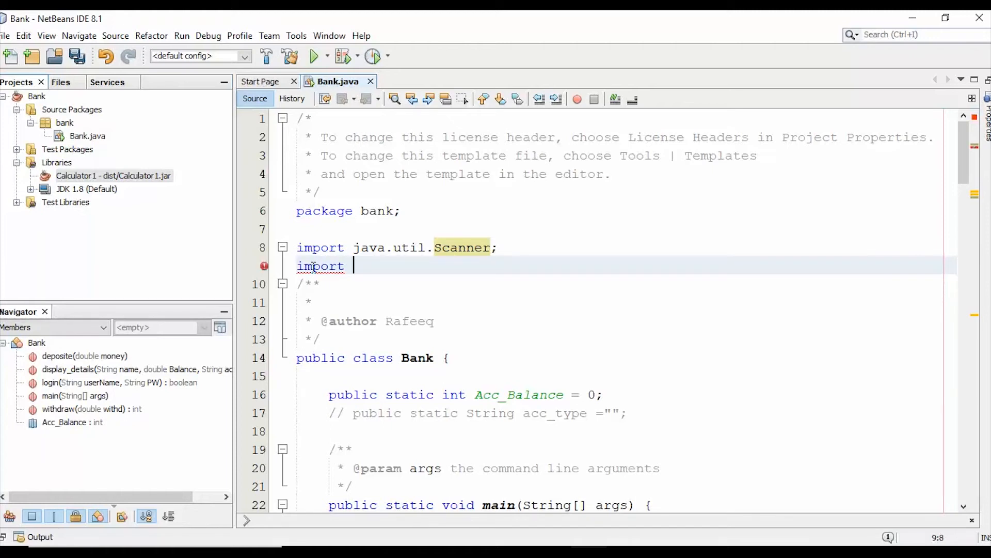
{"action": "type", "text": "calculator1.Calculator1;"}
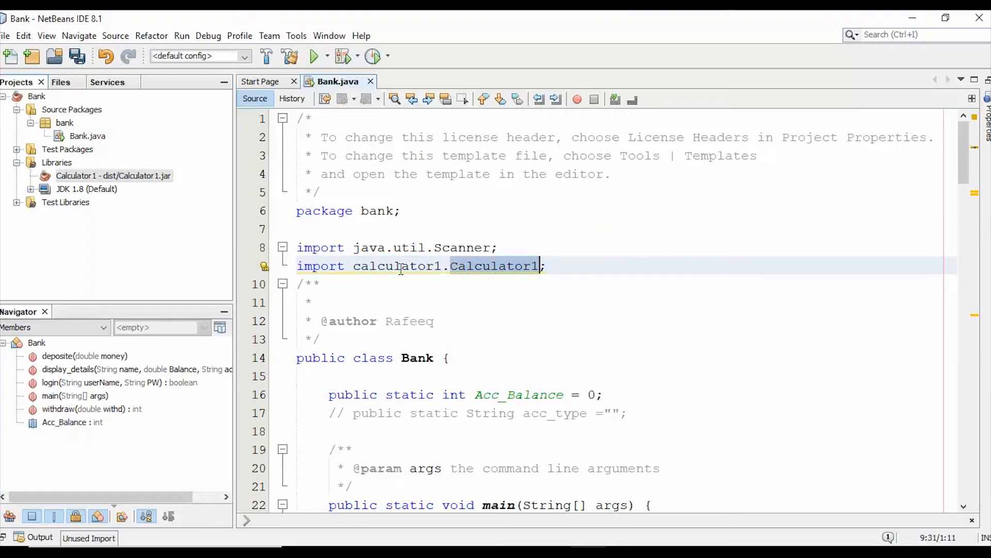
{"action": "double_click", "coordinate": [395, 266]}
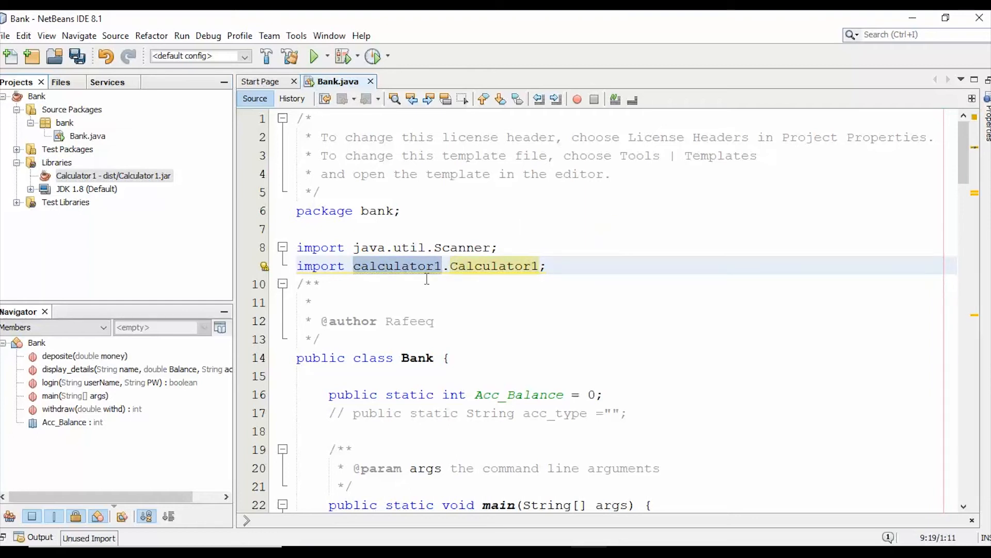
Open the Calculator1 JAR as its own project, verify its package name, and return to Bank.java.
{"action": "left_click", "coordinate": [103, 176]}
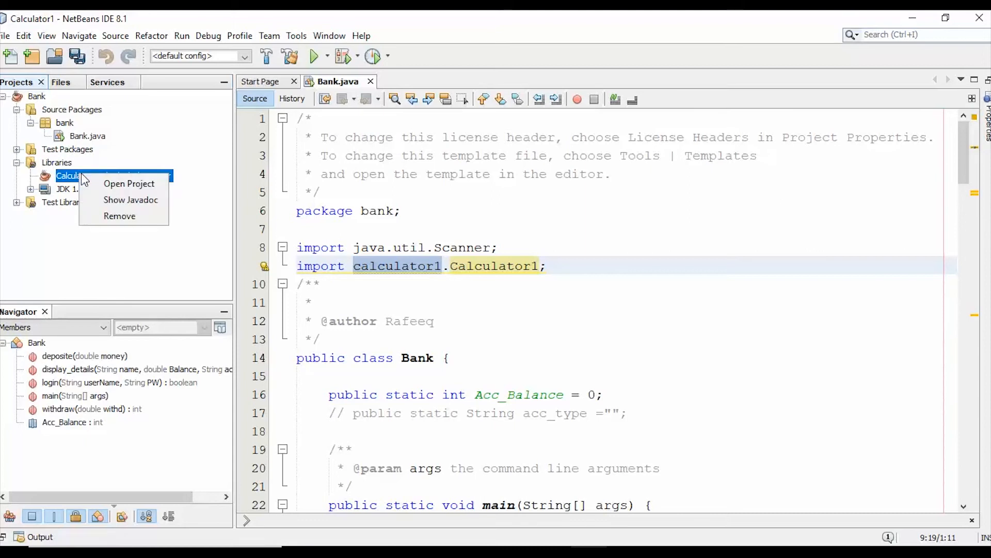
{"action": "left_click", "coordinate": [128, 184]}
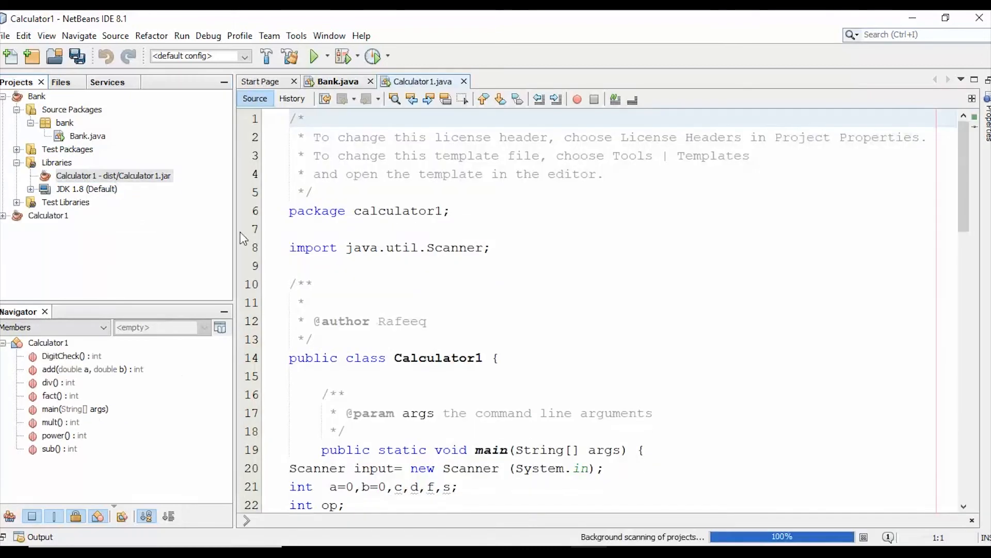
{"action": "left_click", "coordinate": [394, 211]}
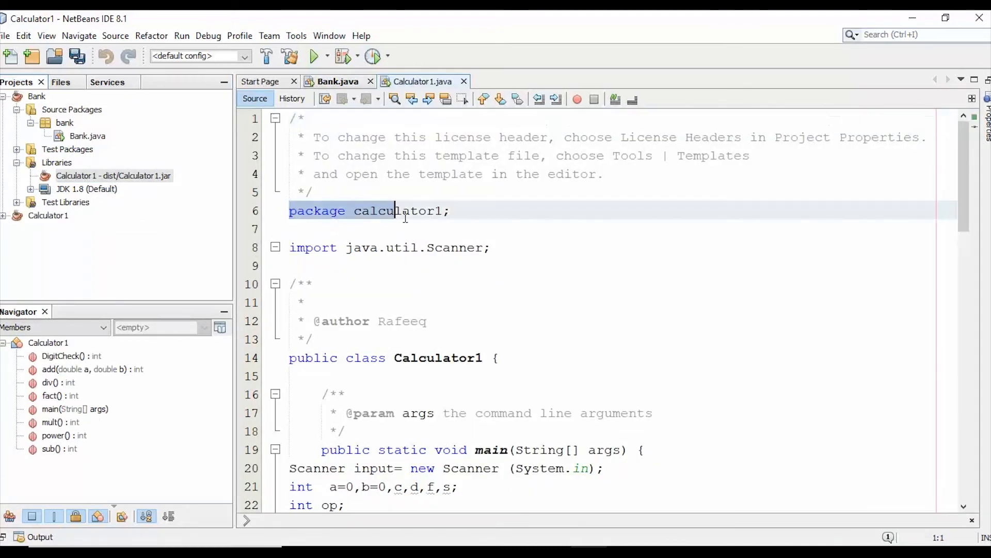
{"action": "double_click", "coordinate": [396, 211]}
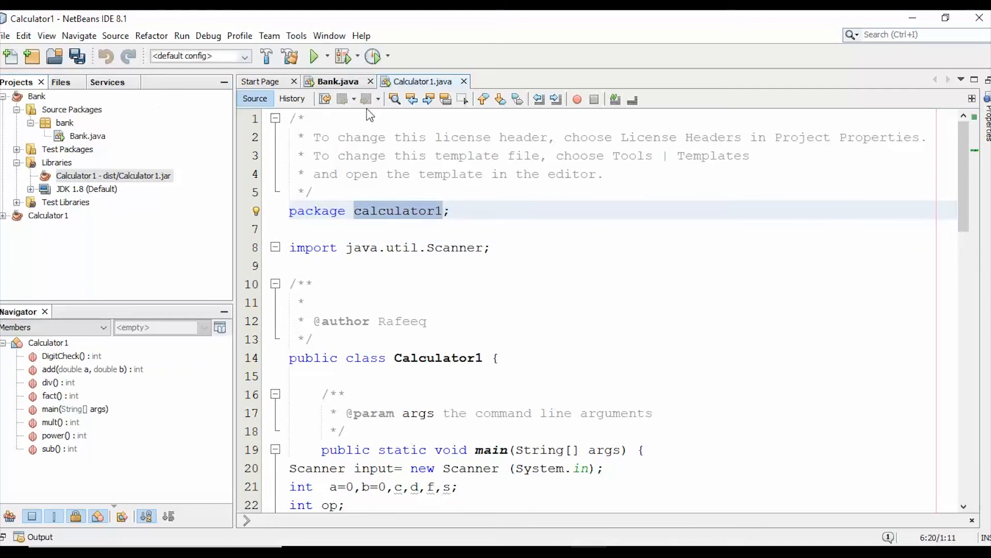
{"action": "left_click", "coordinate": [335, 81]}
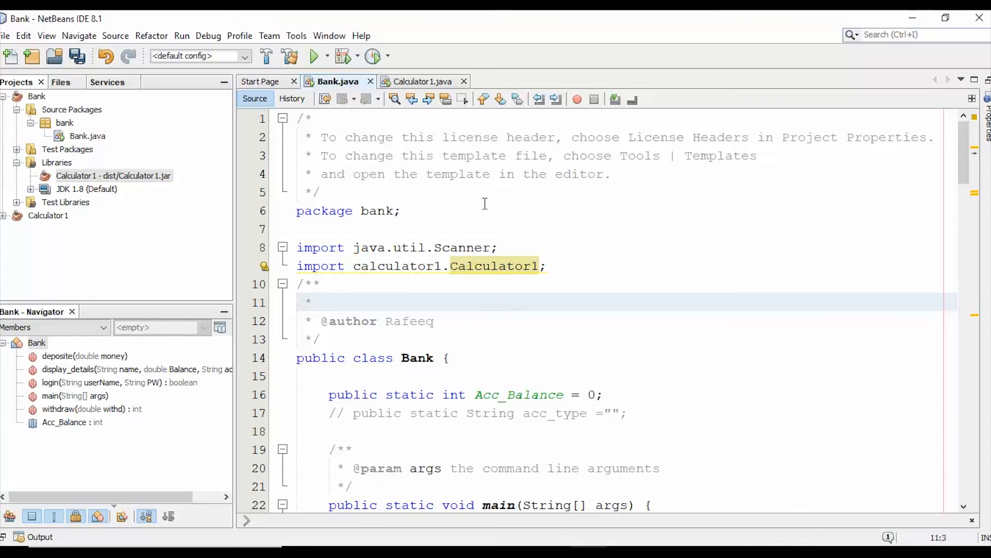
Declare 'Calculator1 ca= new Calculator1();' at the start of main using code completion.
{"action": "scroll", "scroll_direction": "down", "scroll_amount": 3}
{"action": "type", "text": "Cal"}
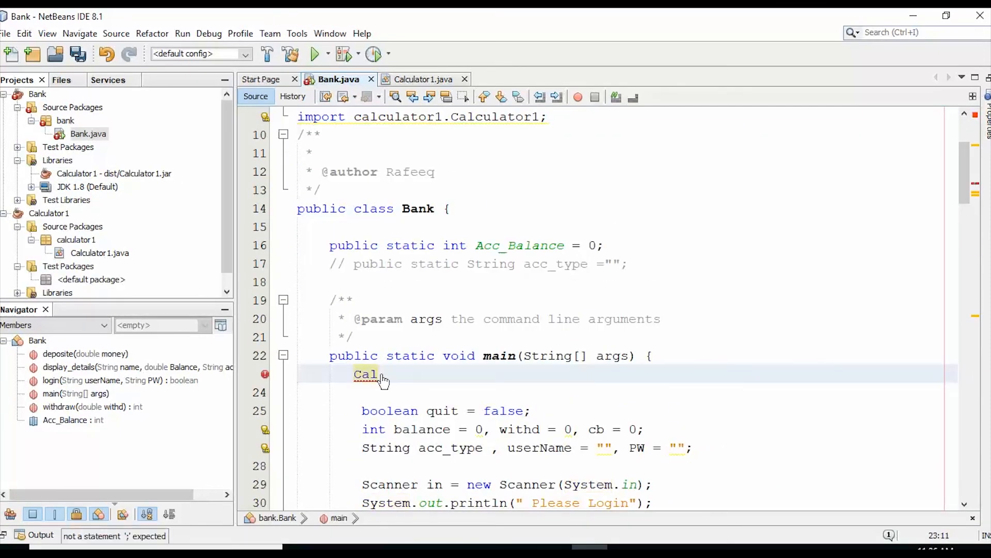
{"action": "key", "text": "ctrl+space"}
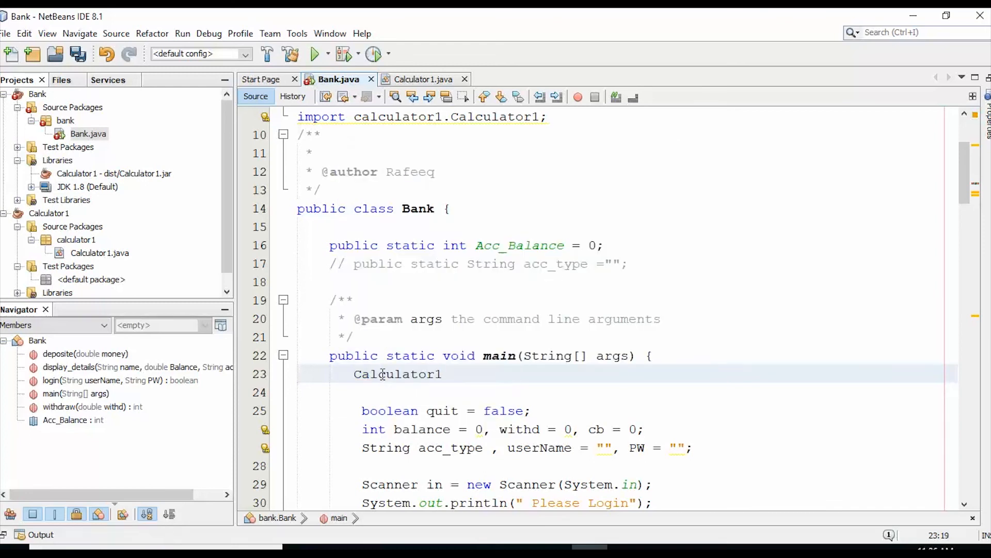
{"action": "type", "text": "c"}
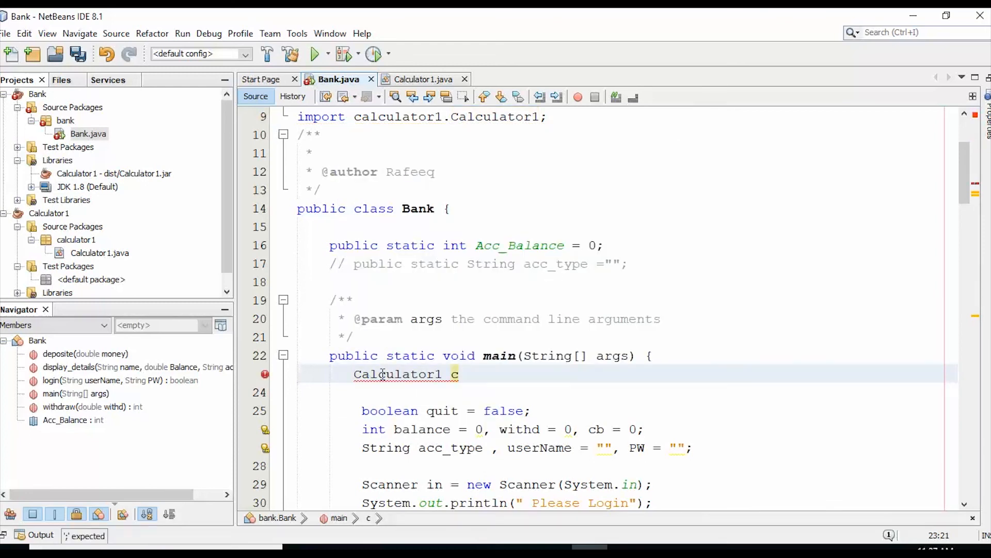
{"action": "type", "text": "a= new"}
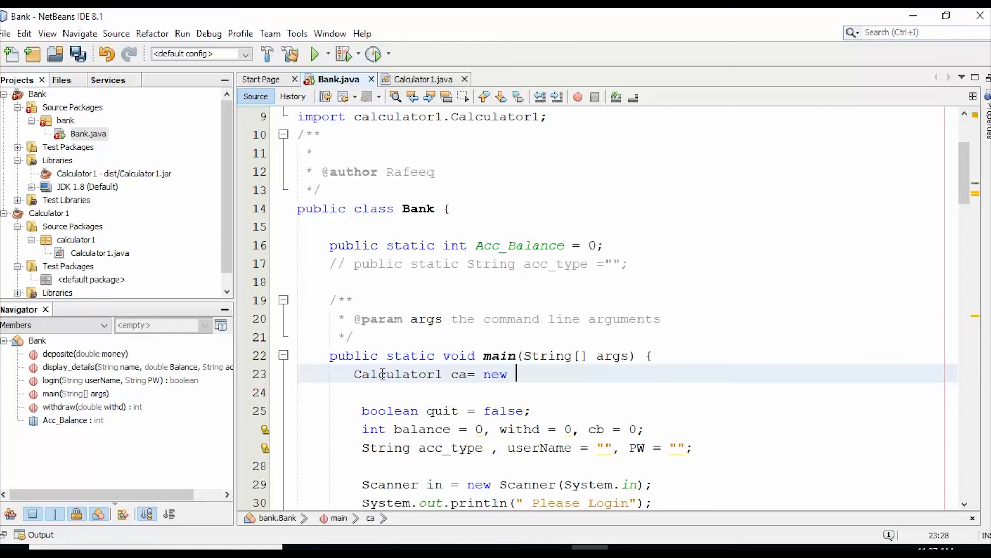
{"action": "type", "text": "Calc"}
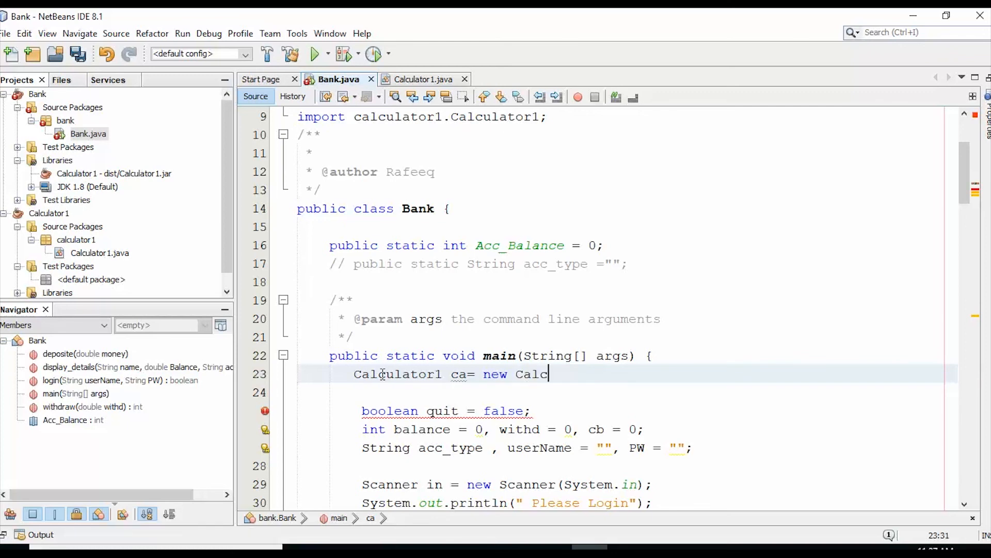
{"action": "type", "text": "ulator1());"}
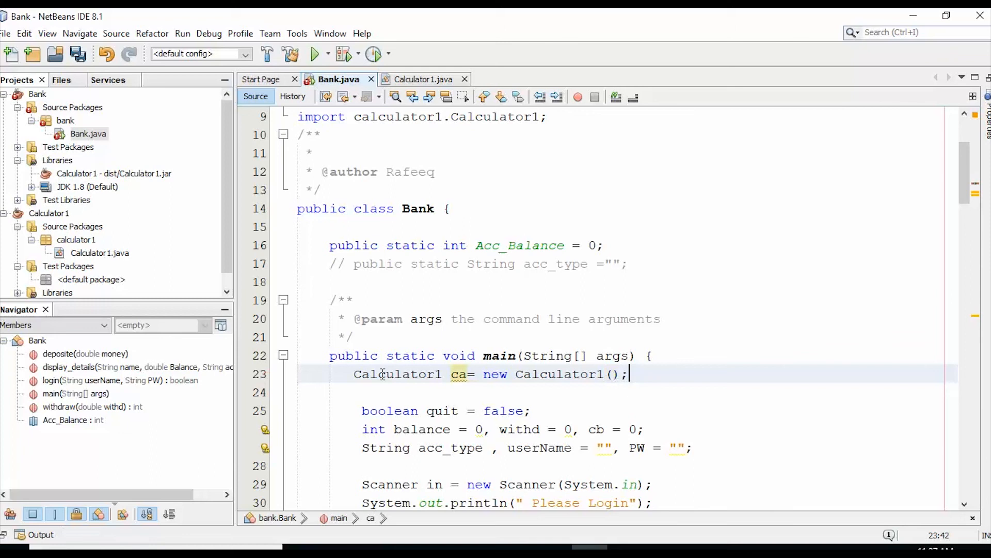
Begin a call 'ca.' to list the methods Calculator1 offers.
{"action": "type", "text": "ca."}
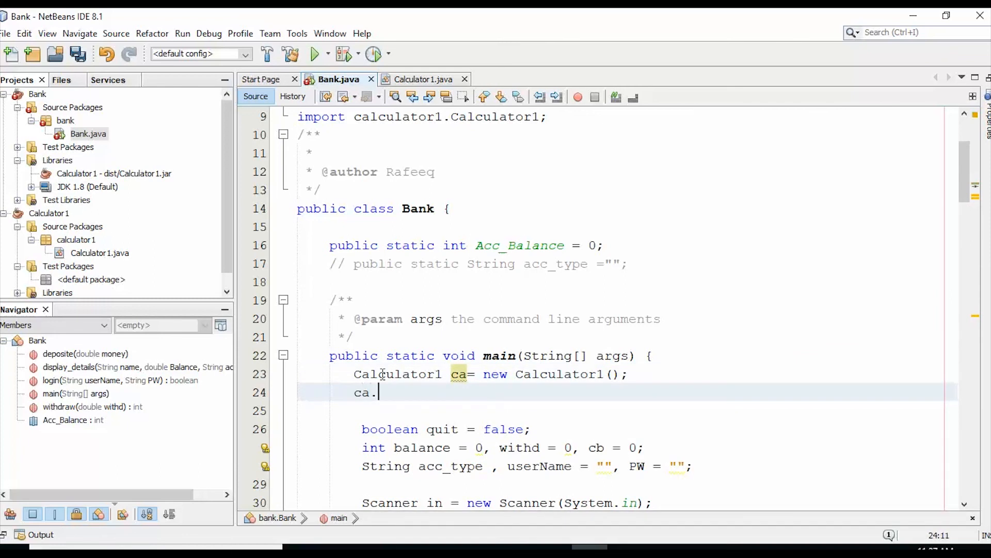
{"action": "type", "text": "."}
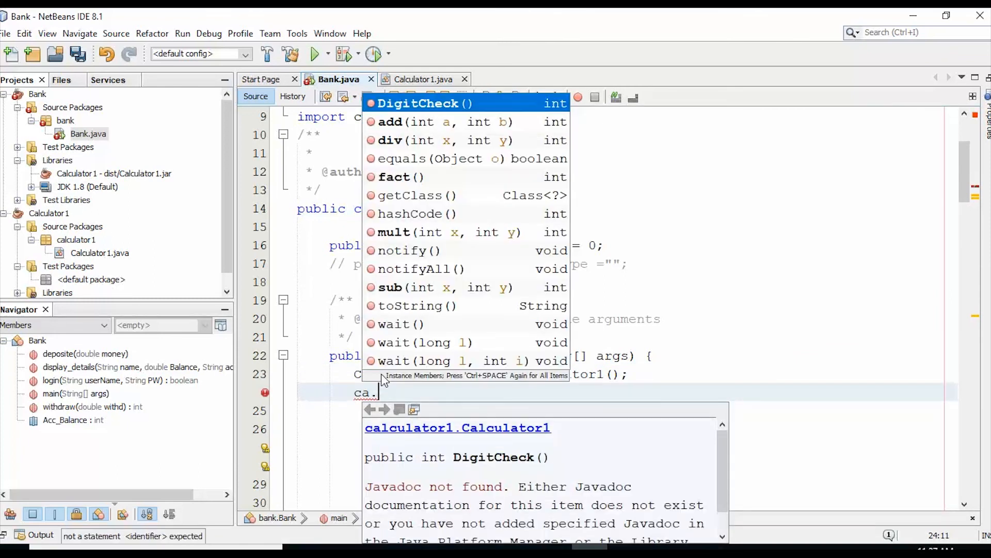